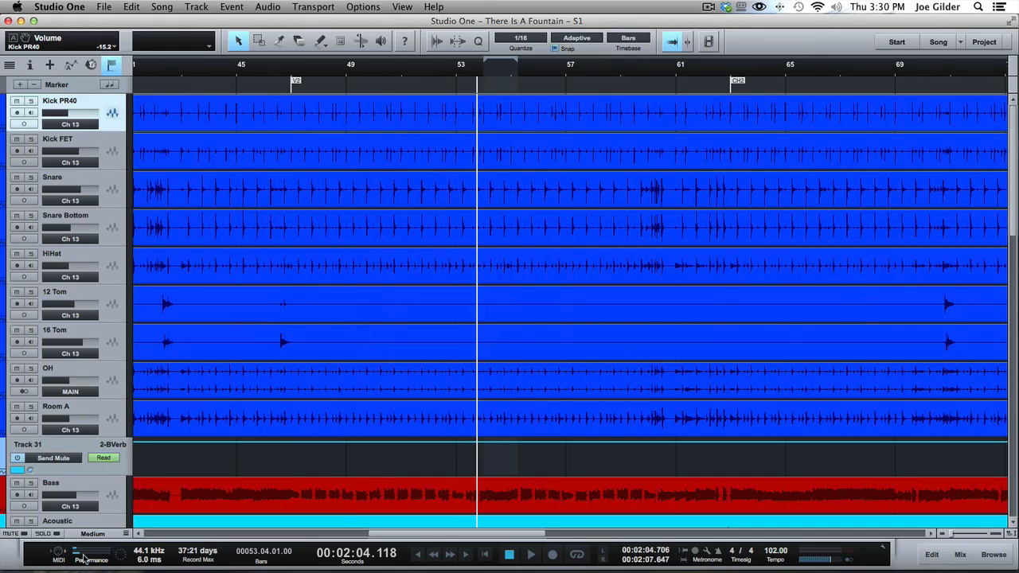
Show the performance monitor, then dismiss it
click(90, 555)
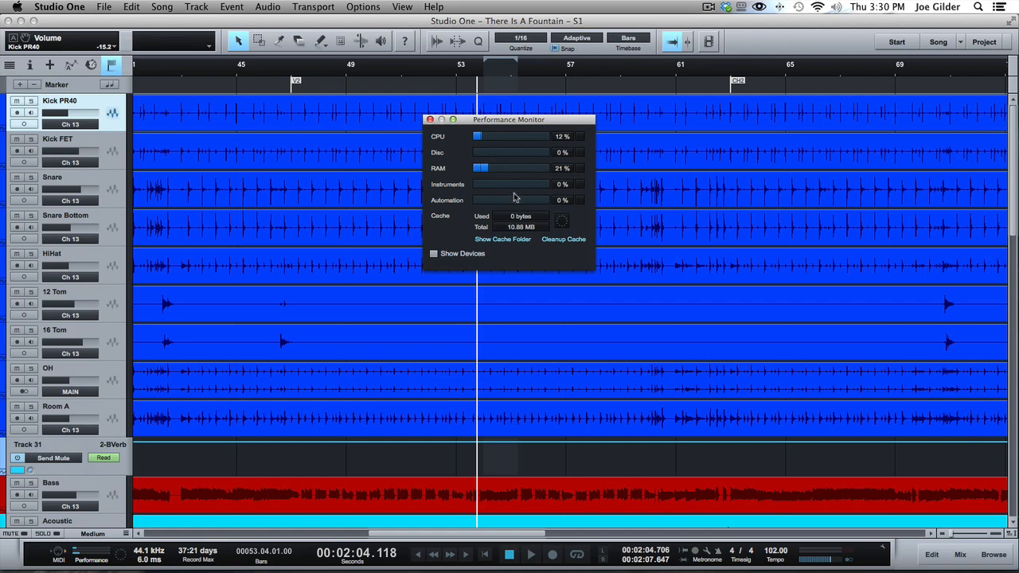
mouse_move(456, 111)
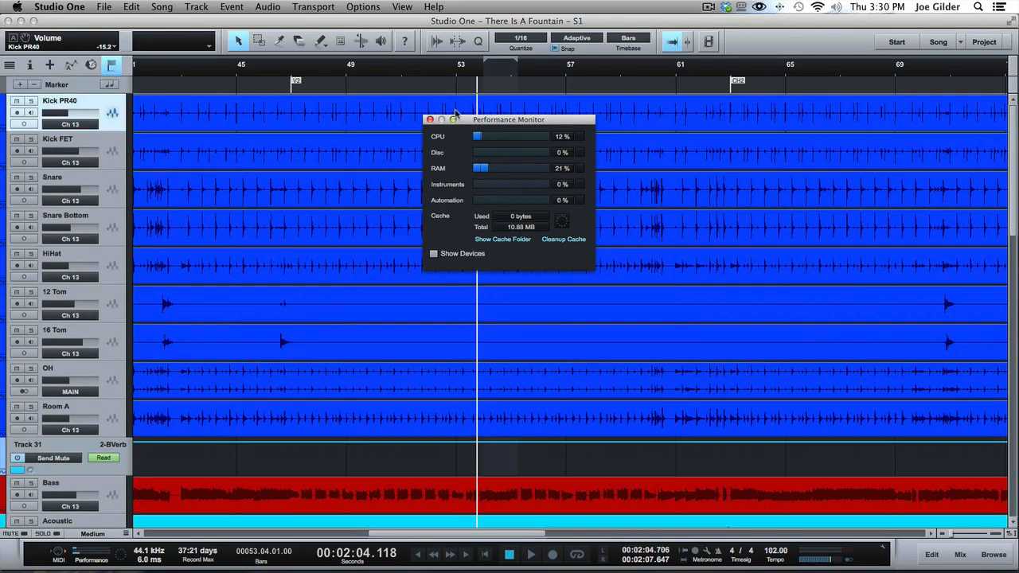
click(430, 119)
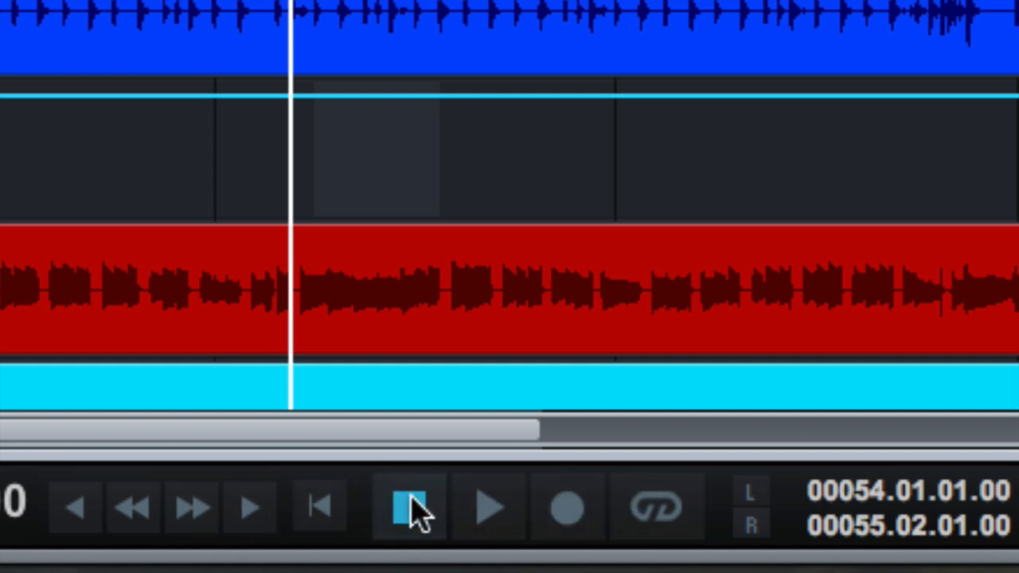
mouse_move(410, 508)
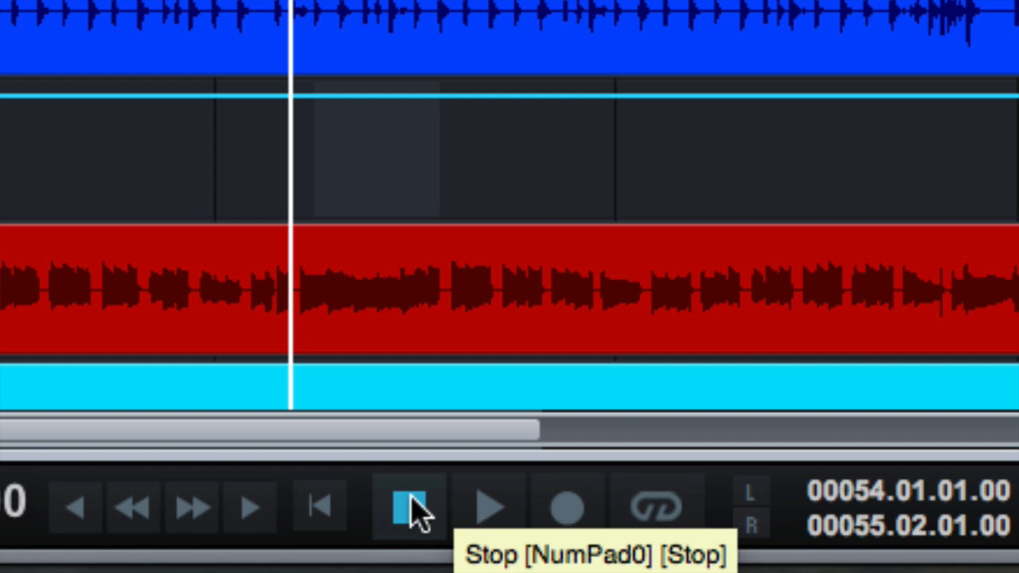
mouse_move(474, 458)
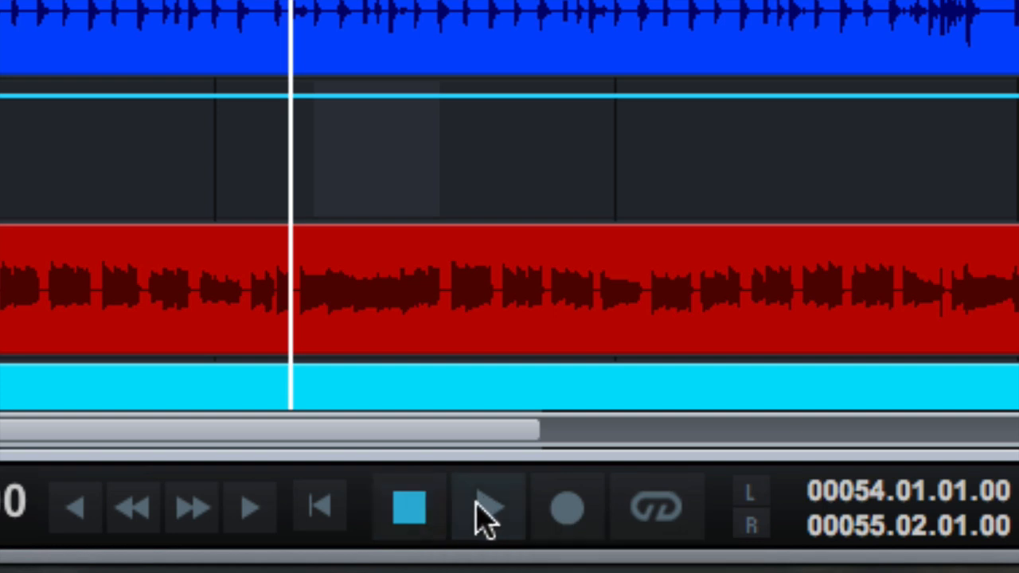
mouse_move(487, 508)
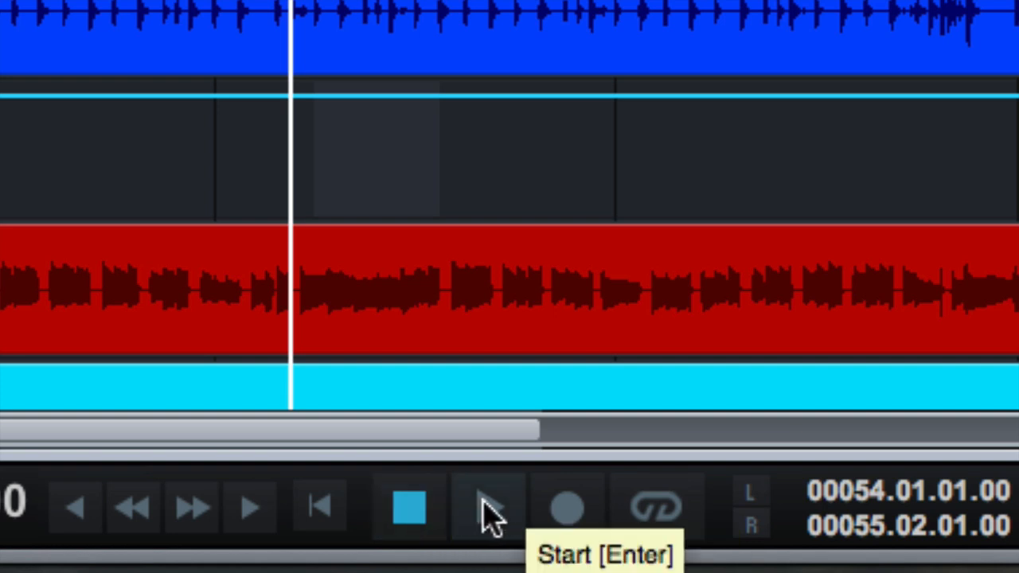
mouse_move(574, 510)
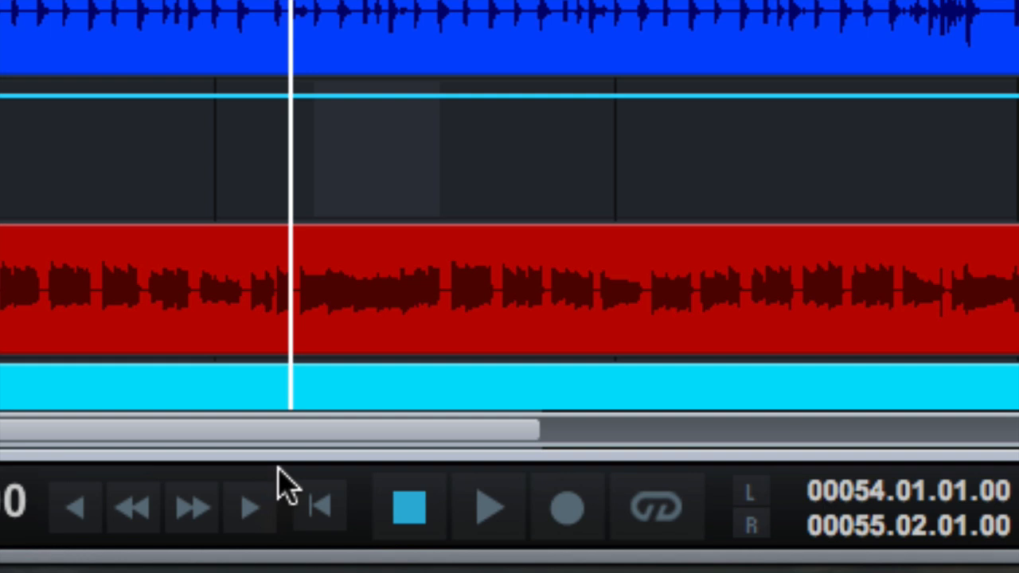
mouse_move(64, 514)
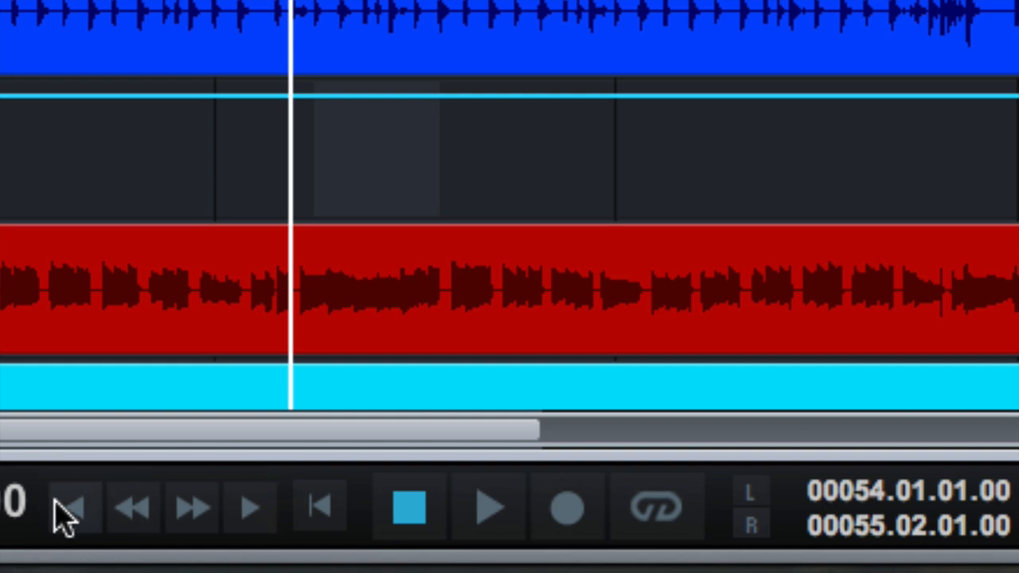
mouse_move(171, 525)
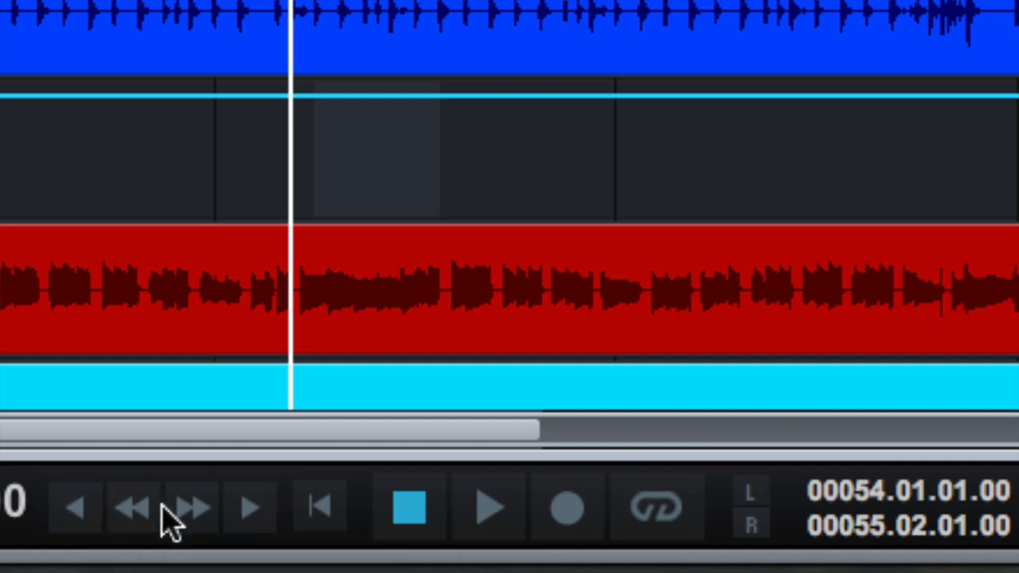
mouse_move(486, 454)
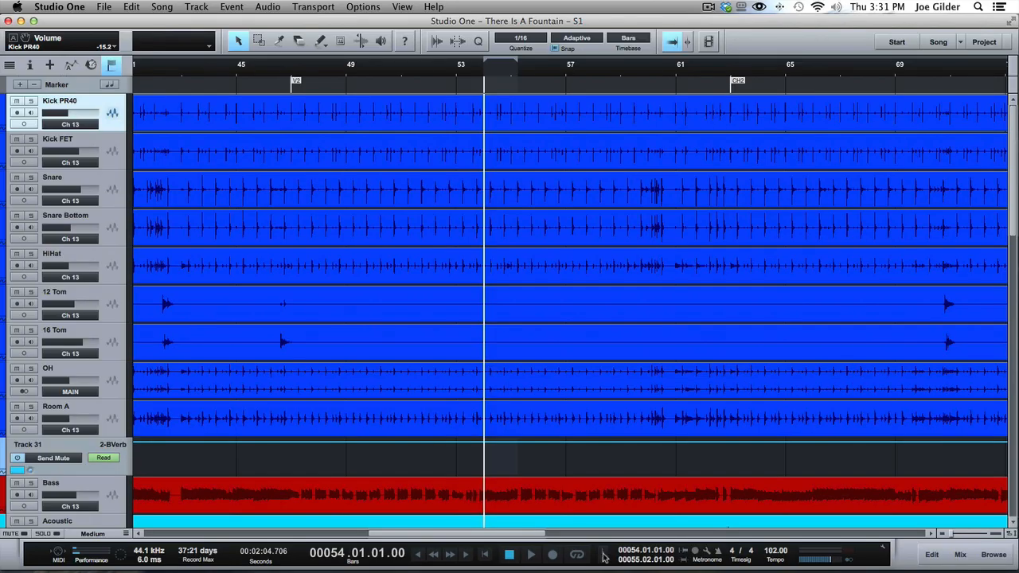
click(508, 555)
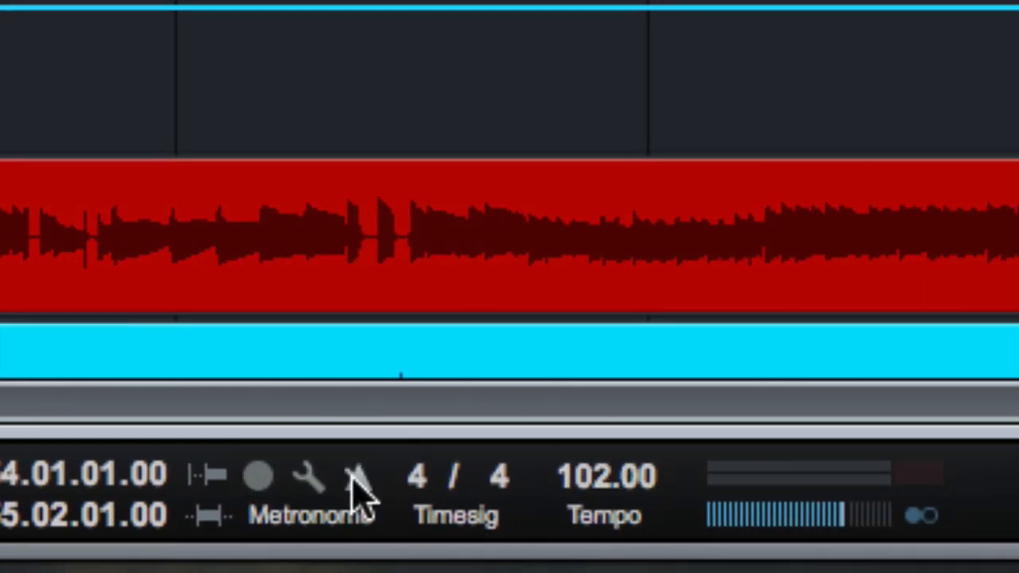
mouse_move(247, 406)
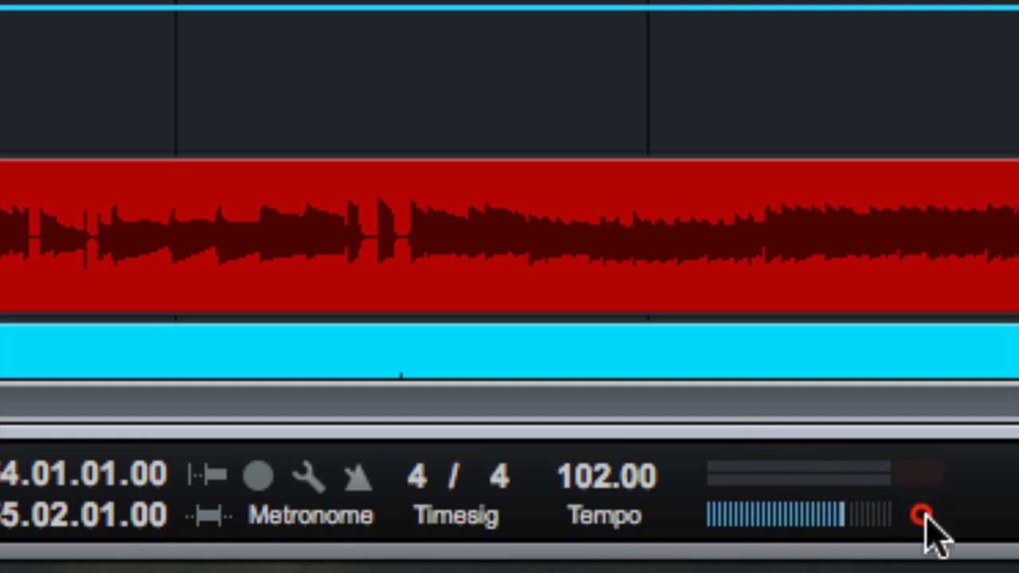
click(920, 516)
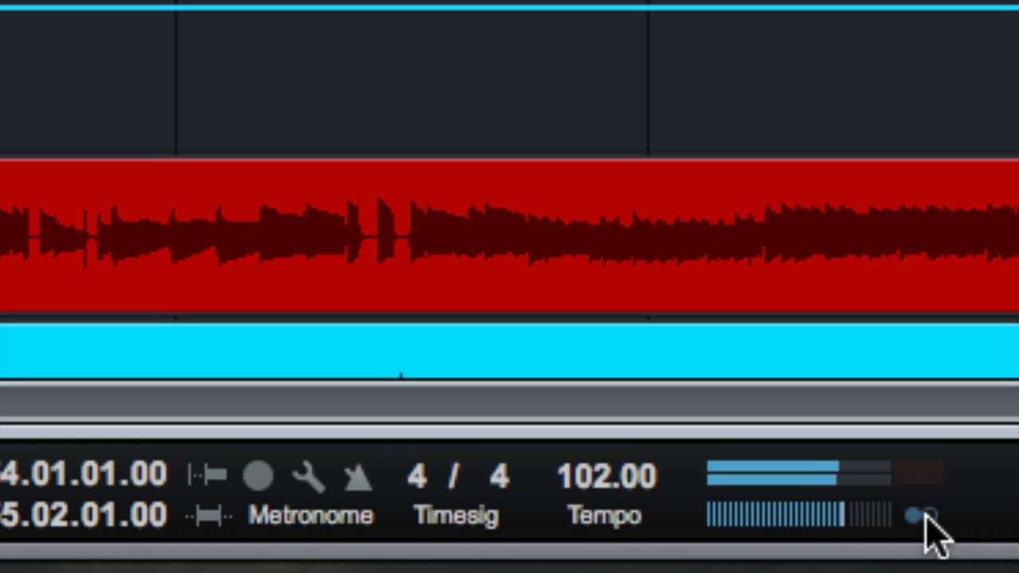
click(920, 516)
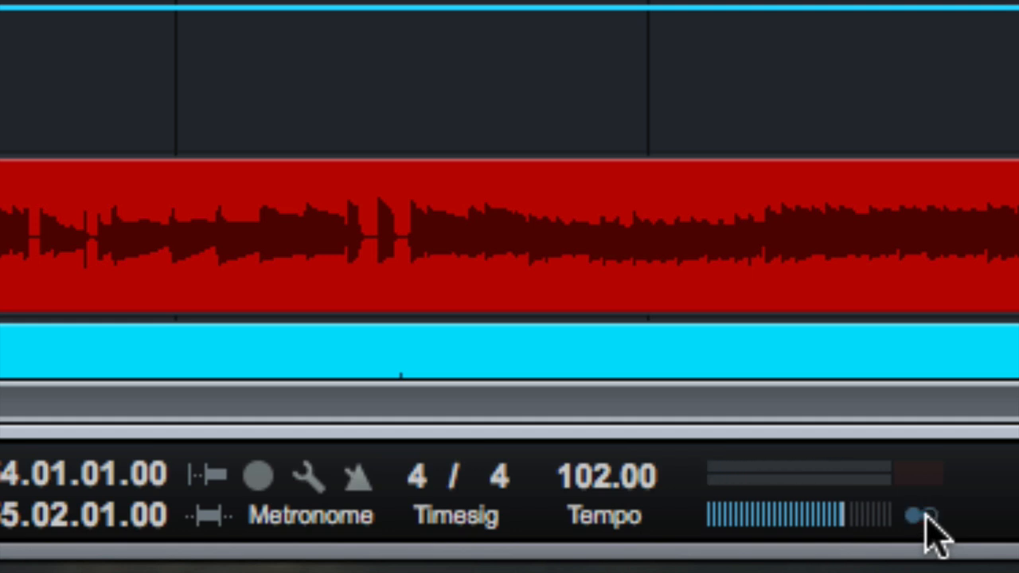
mouse_move(399, 478)
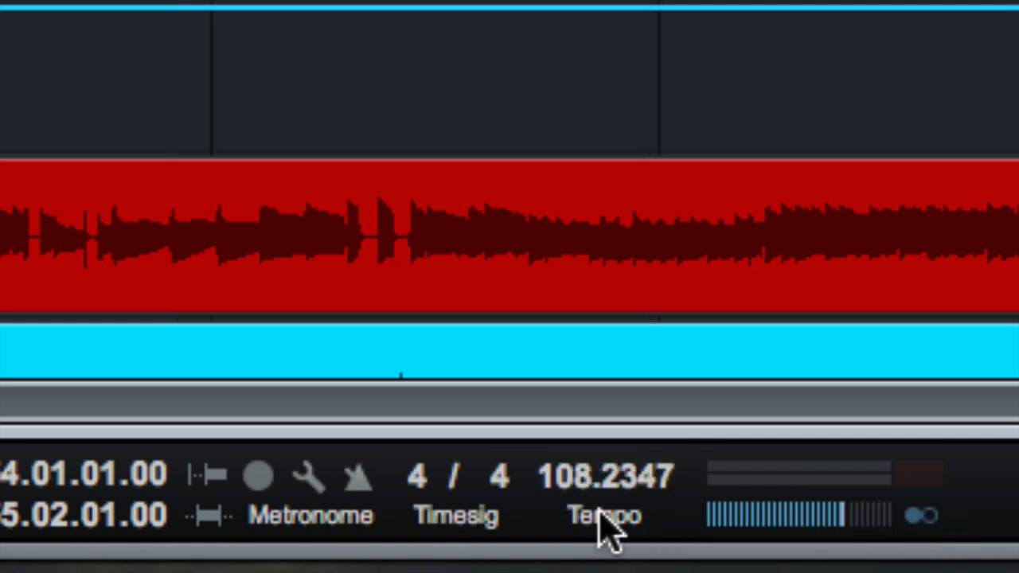
double_click(605, 476)
text(102)
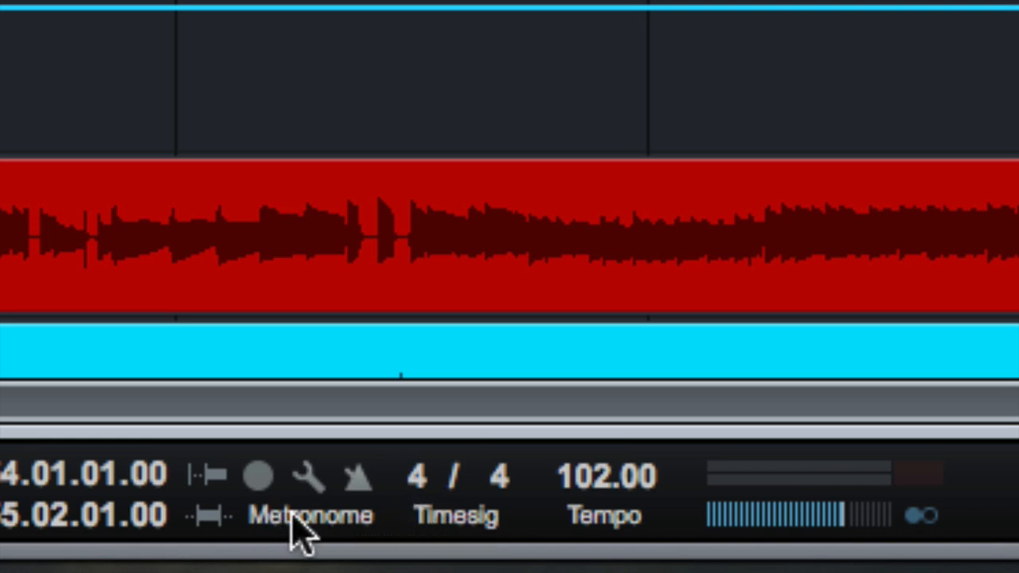
mouse_move(358, 490)
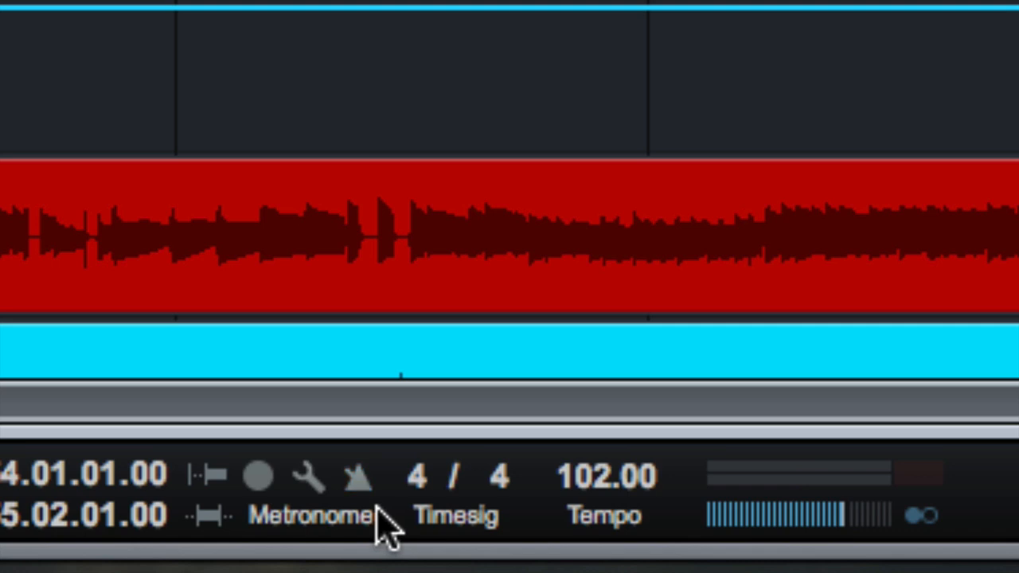
mouse_move(307, 489)
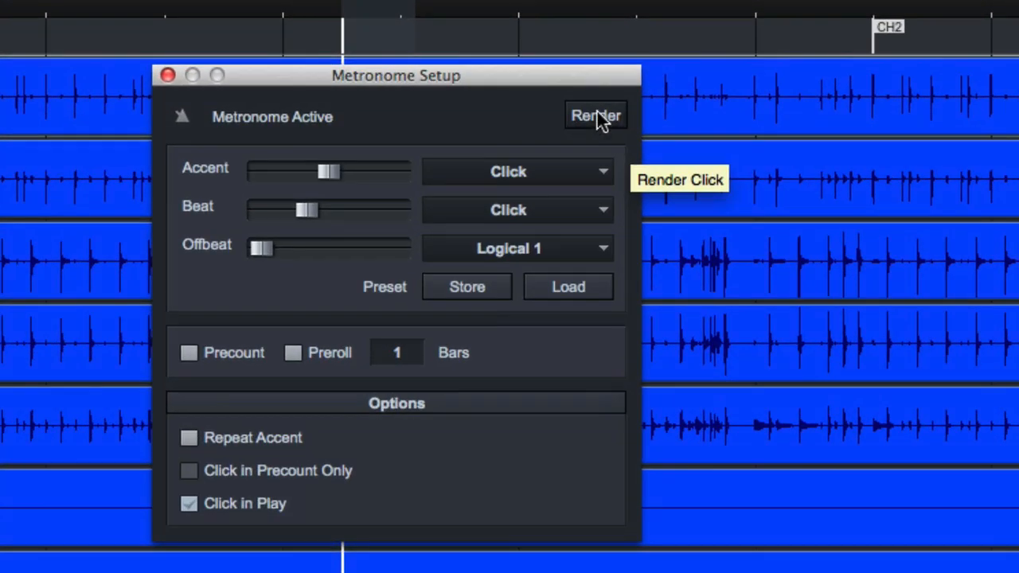
mouse_move(168, 75)
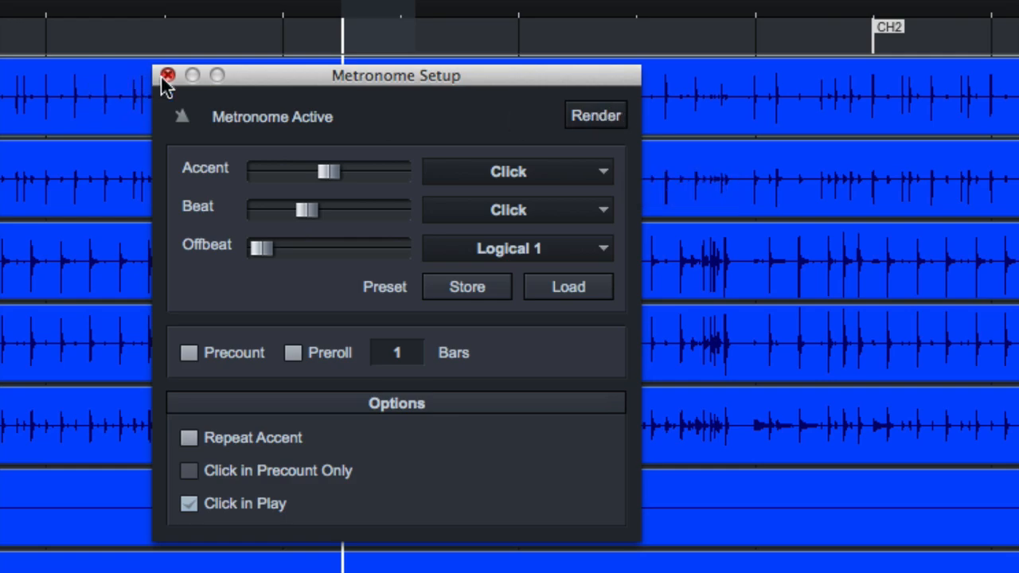
Dismiss the Metronome Setup window with its red close button
click(167, 75)
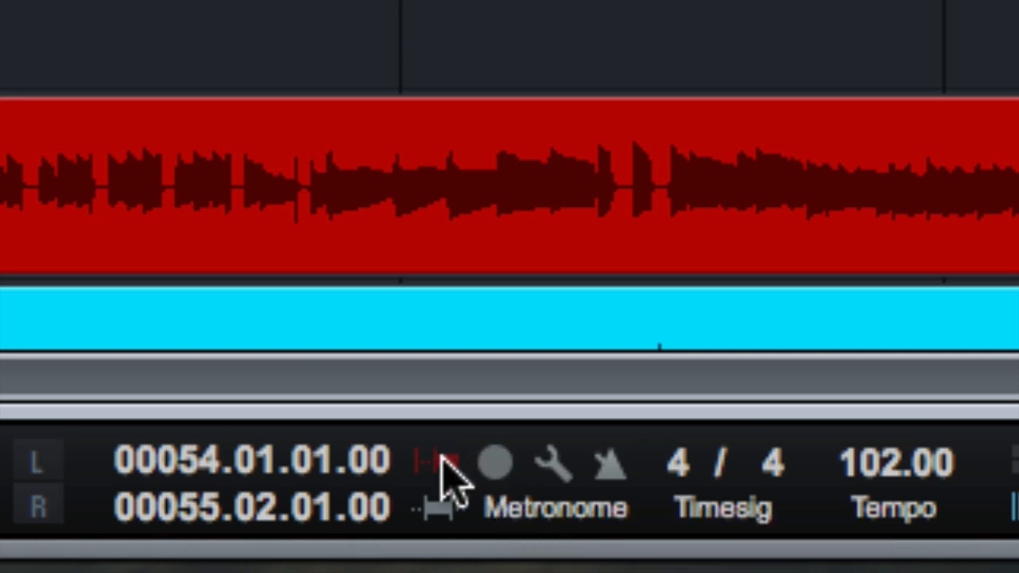
mouse_move(502, 486)
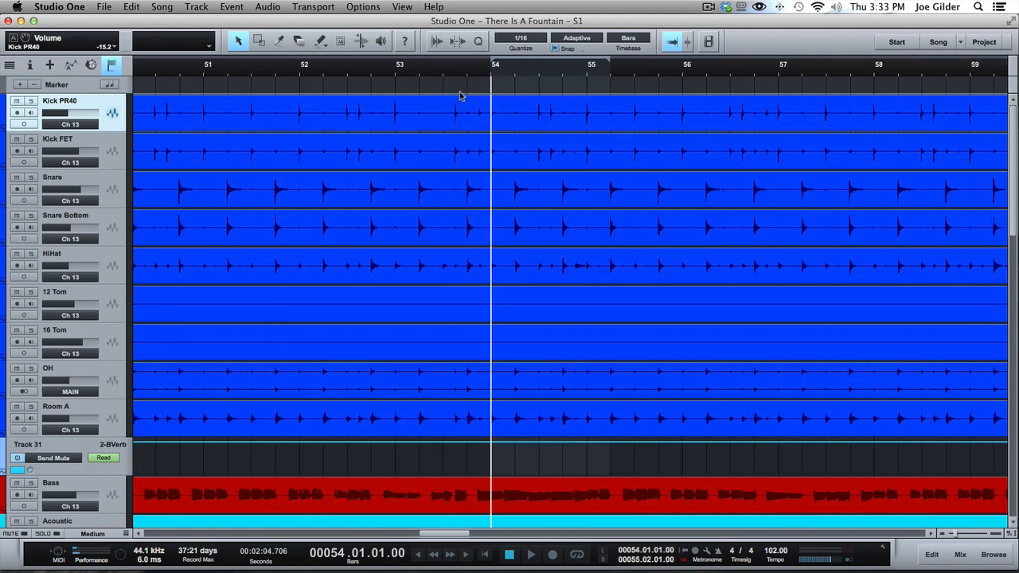
mouse_move(459, 88)
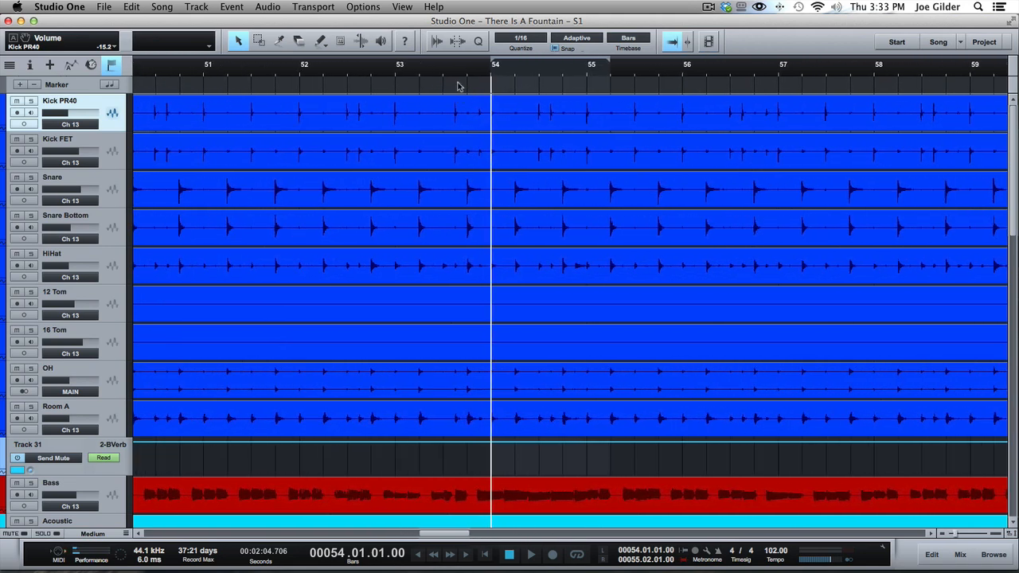
Scroll the track list to the Vox track and select its header
scroll(down, 3)
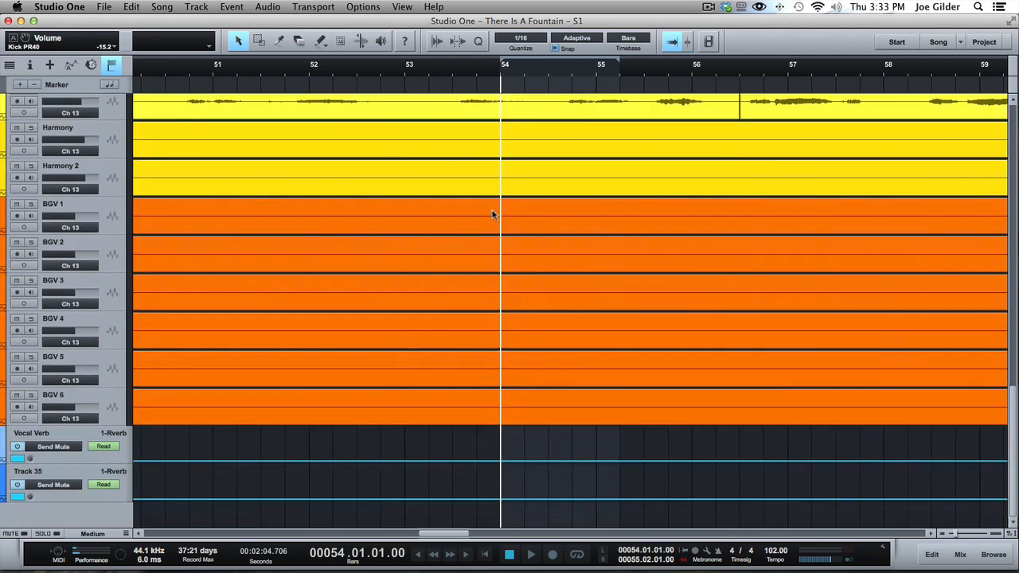
scroll(up, 3)
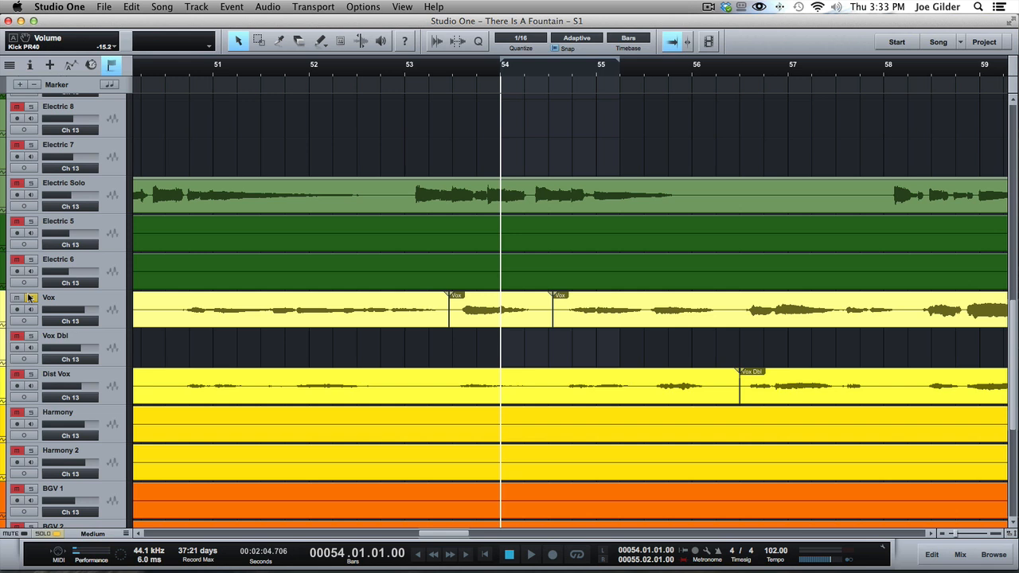
click(501, 309)
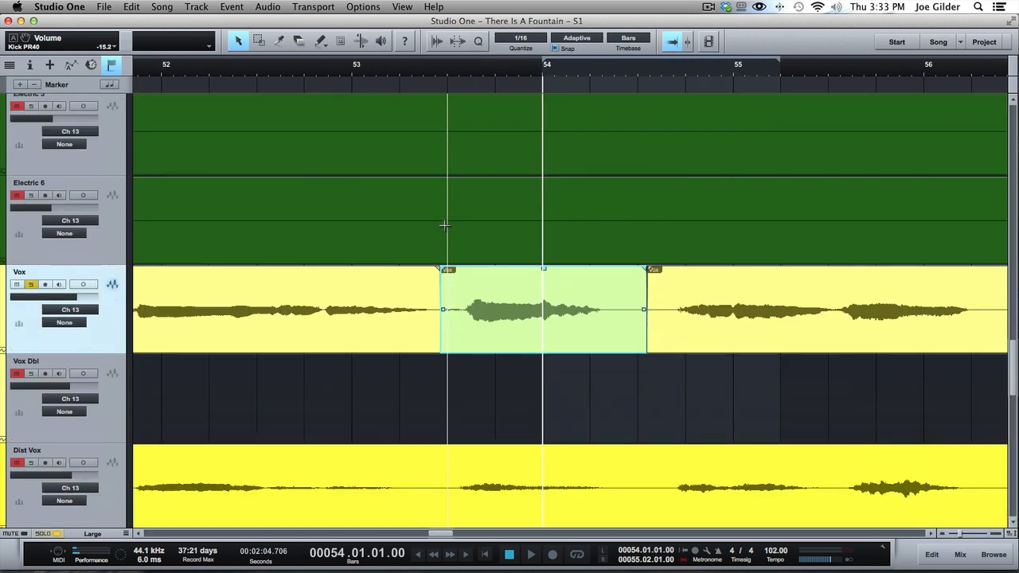
Put the playhead just before the phrase, arm Vox, and loop the selected phrase
click(437, 76)
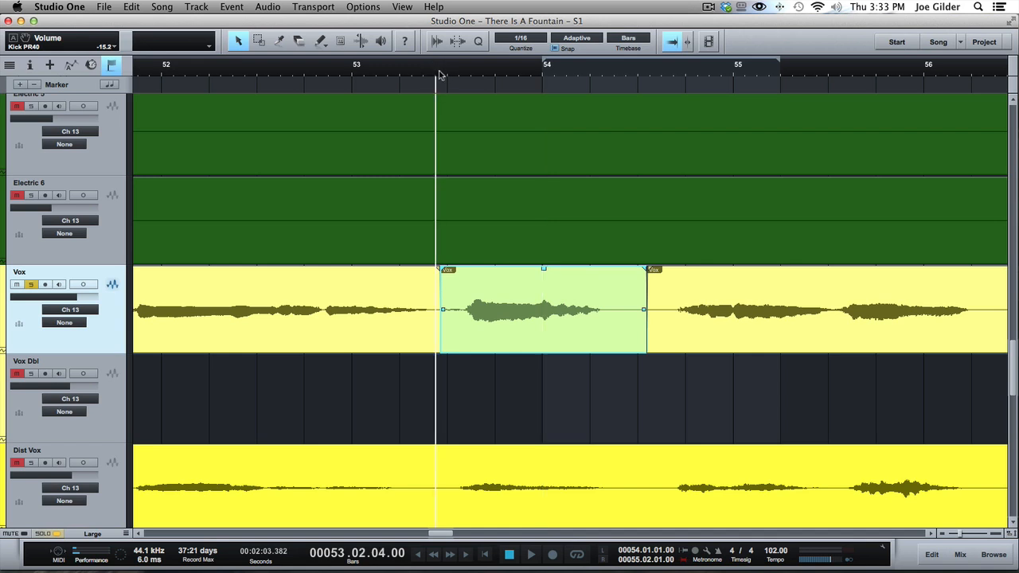
click(424, 76)
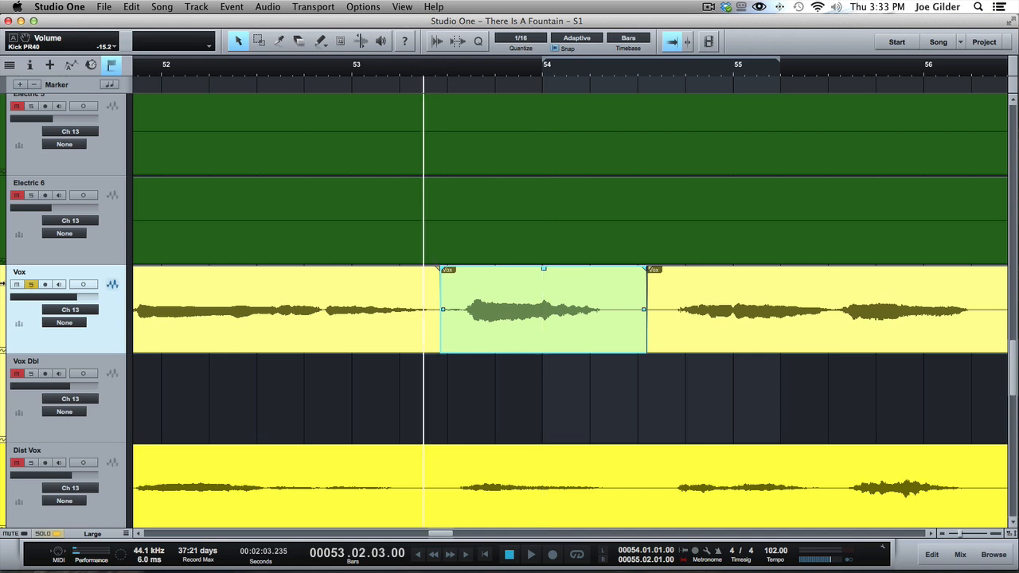
click(16, 284)
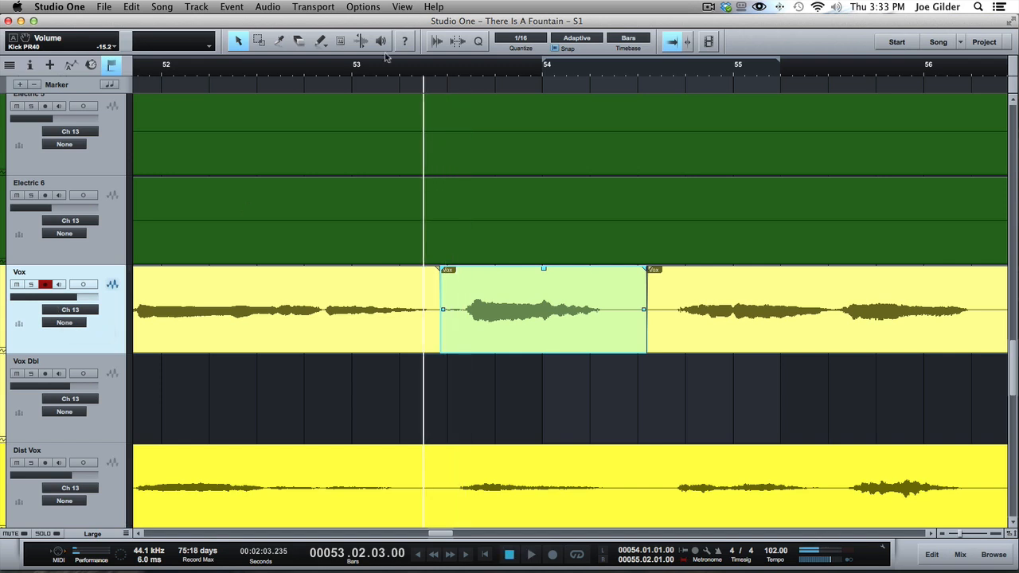
click(531, 555)
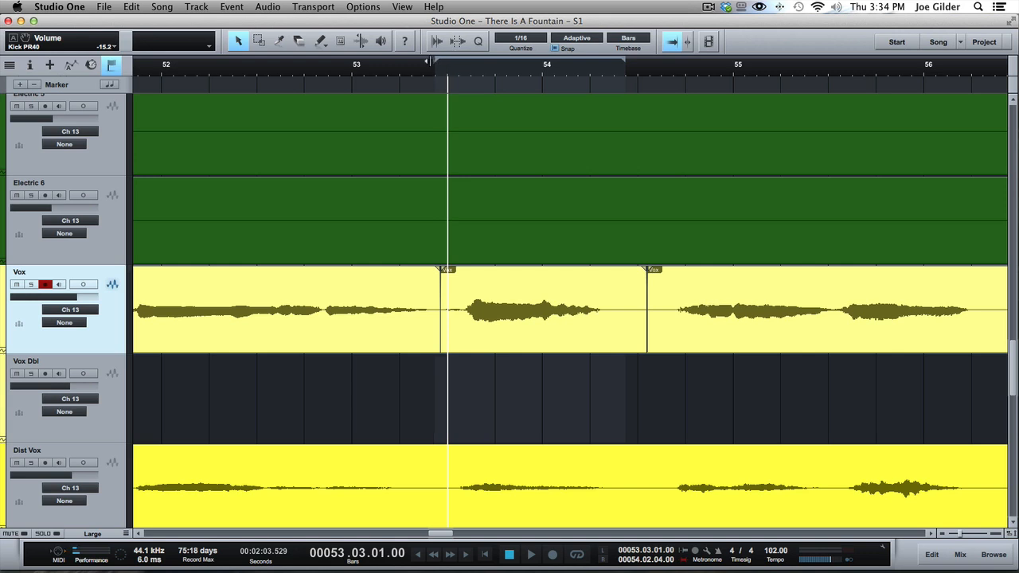
Record an auto-punch pass on Vox starting at bar 52, then stop it
click(185, 72)
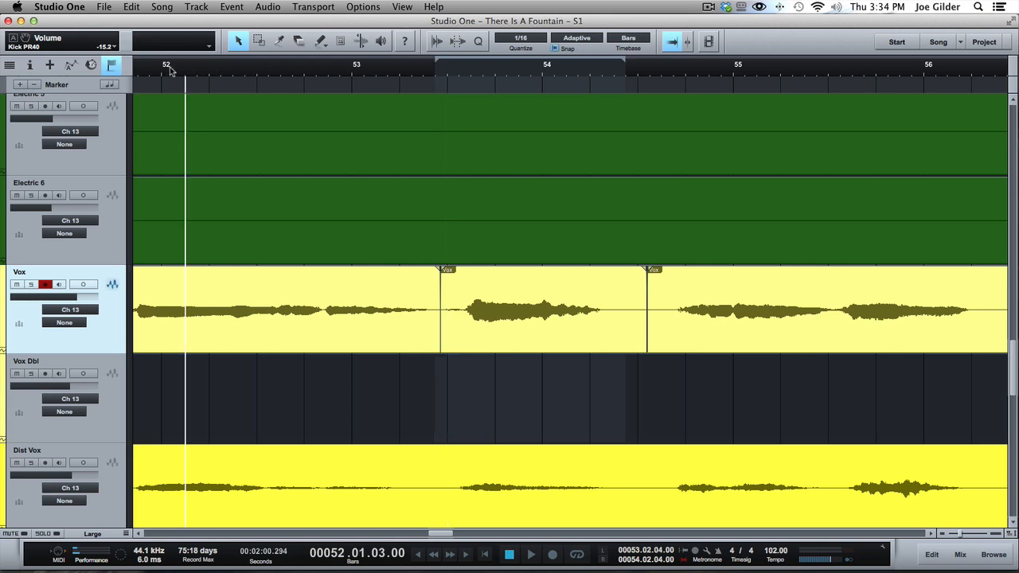
click(159, 72)
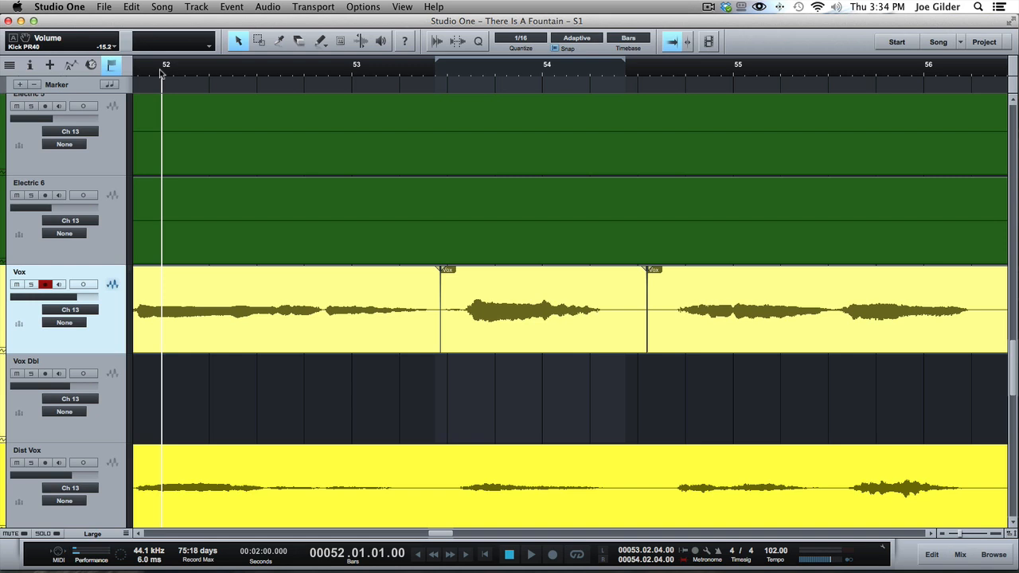
click(530, 554)
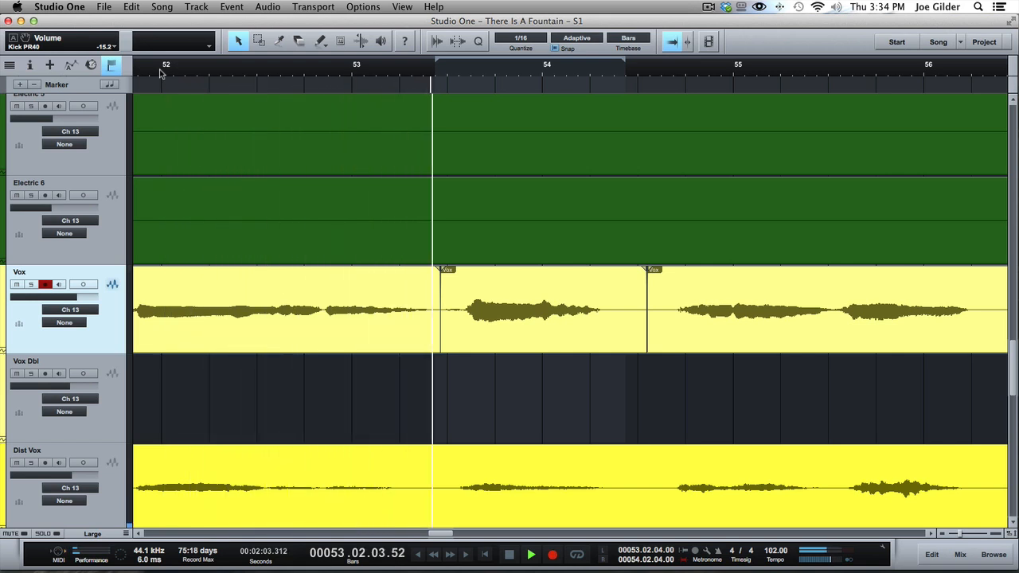
click(514, 311)
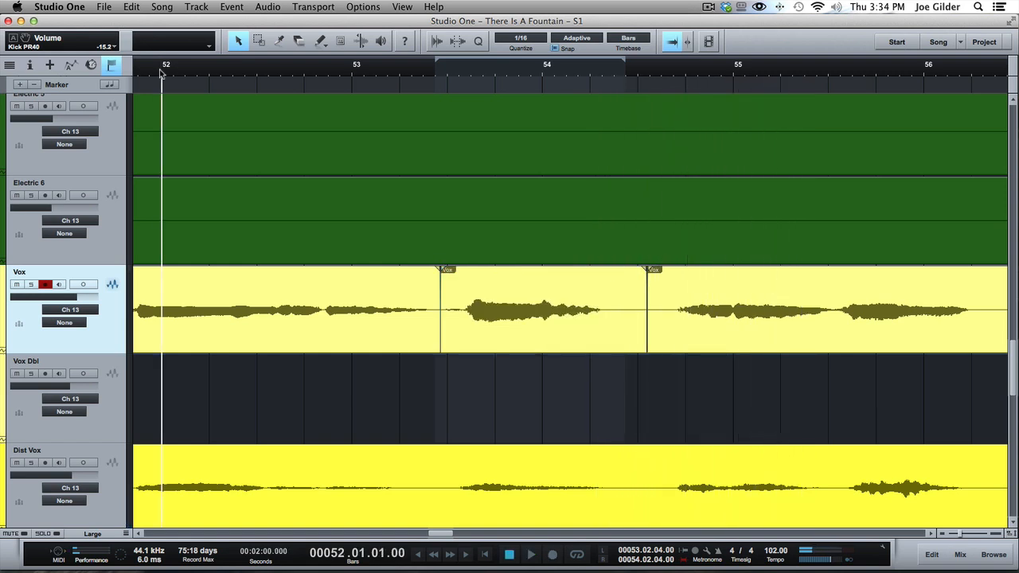
mouse_move(187, 72)
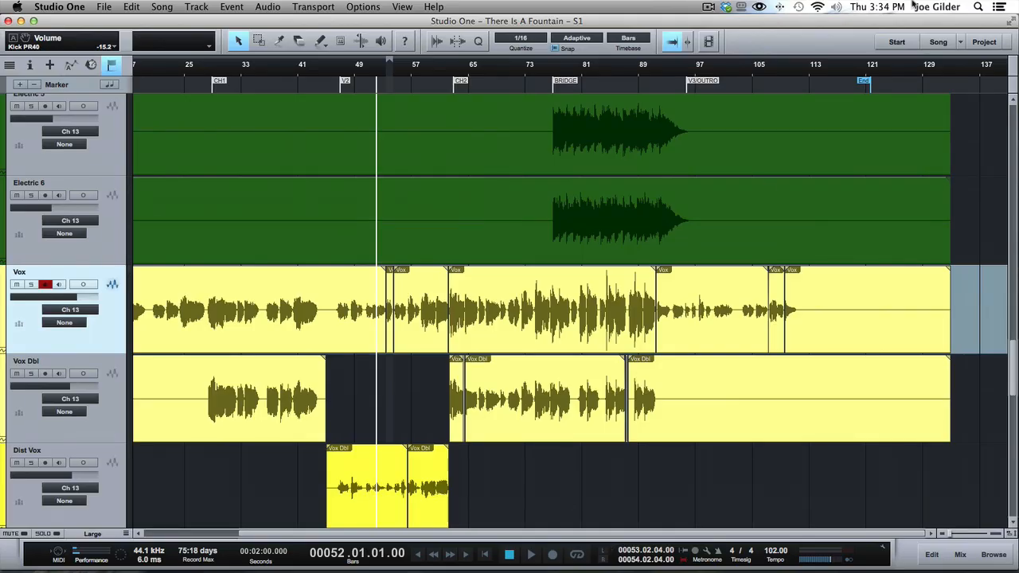
mouse_move(657, 117)
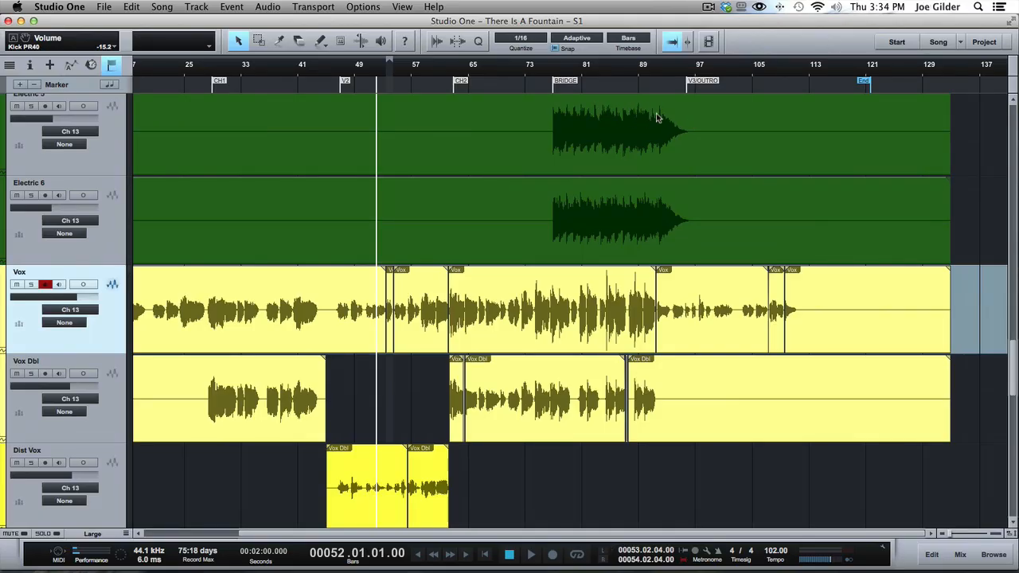